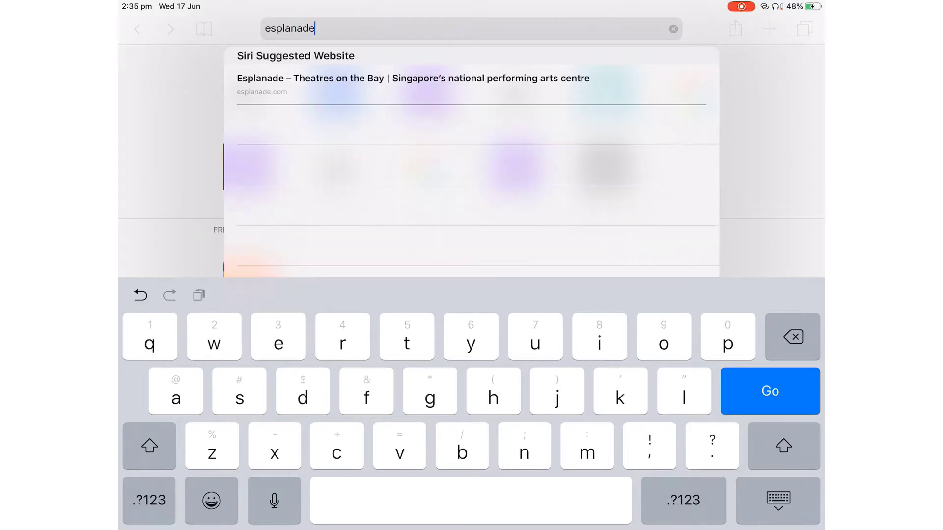
- Open The Esplanade Shop website by typing its name into Safari's address bar
type("sho")
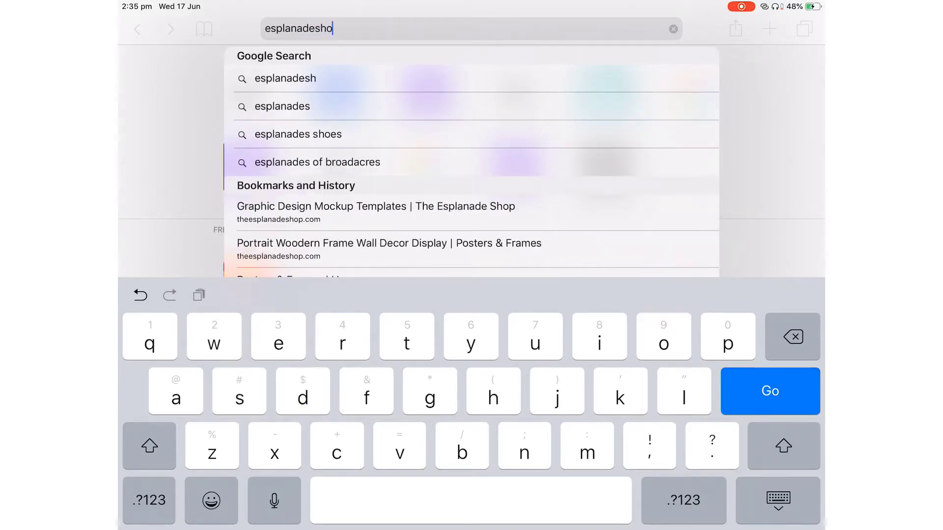
type("p")
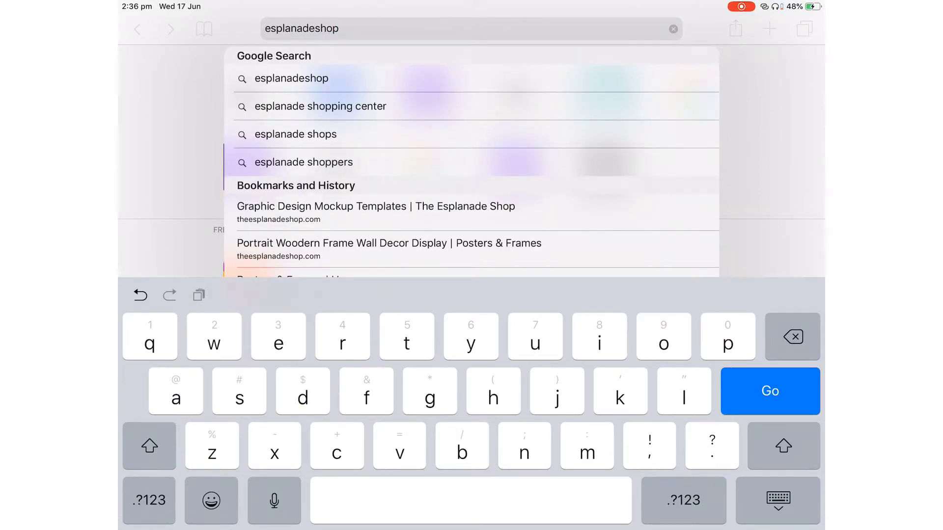
left_click(375, 212)
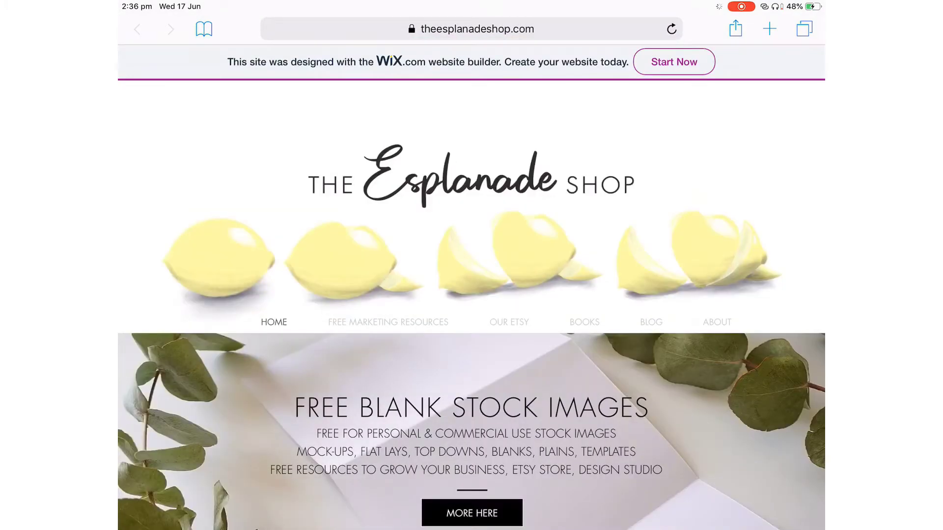
- Scroll the Posters & Frames gallery and open the wooden frame photo with coloured pencils
scroll("down", 3)
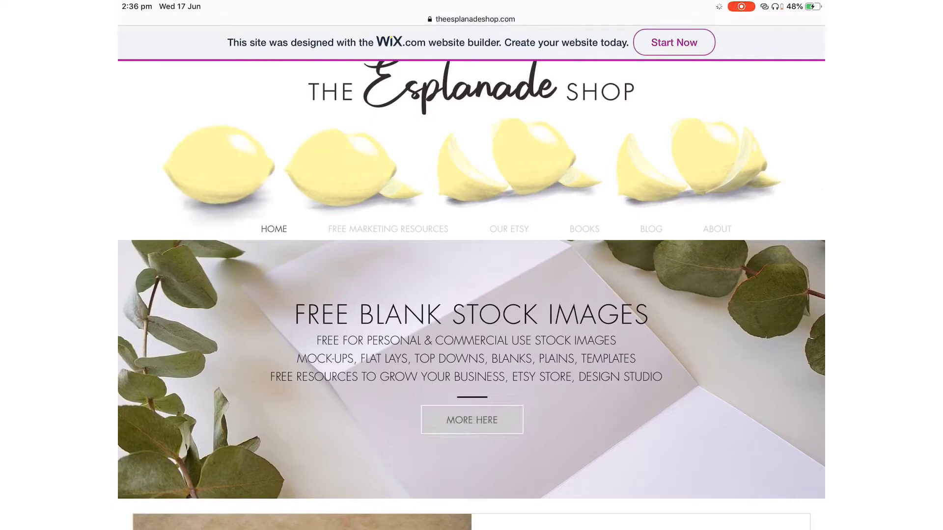
scroll("down", 3)
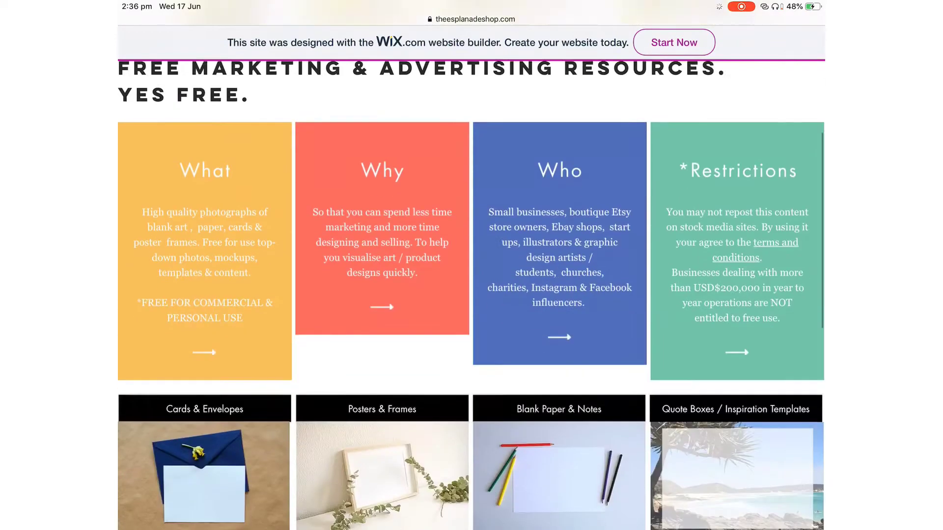
scroll("down", 3)
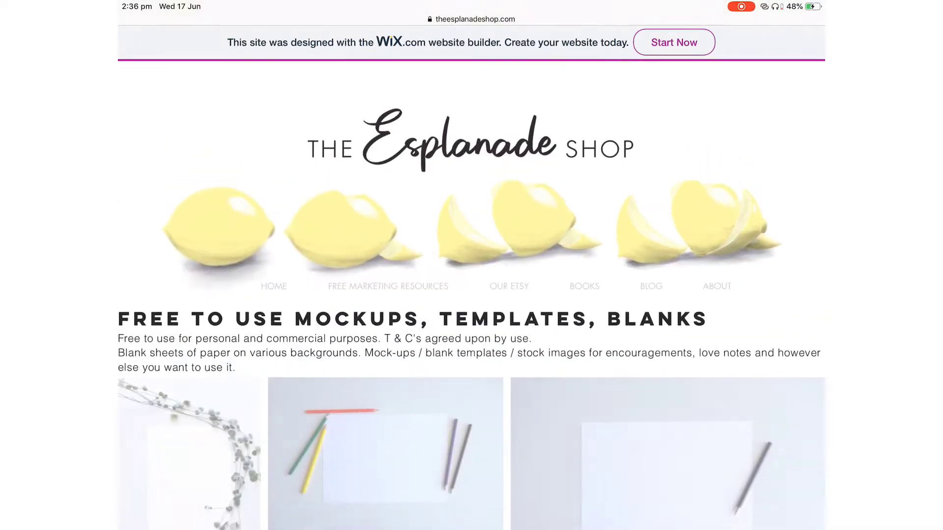
scroll("down", 3)
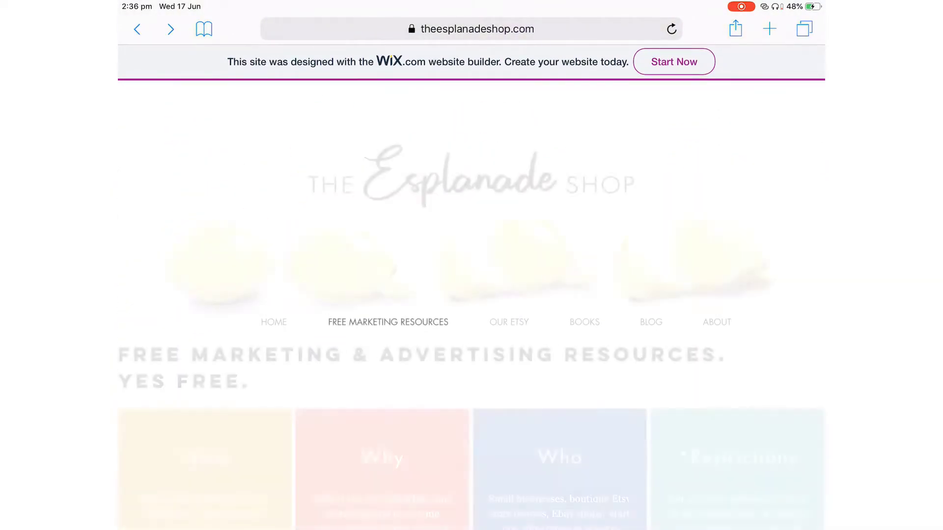
scroll("down", 3)
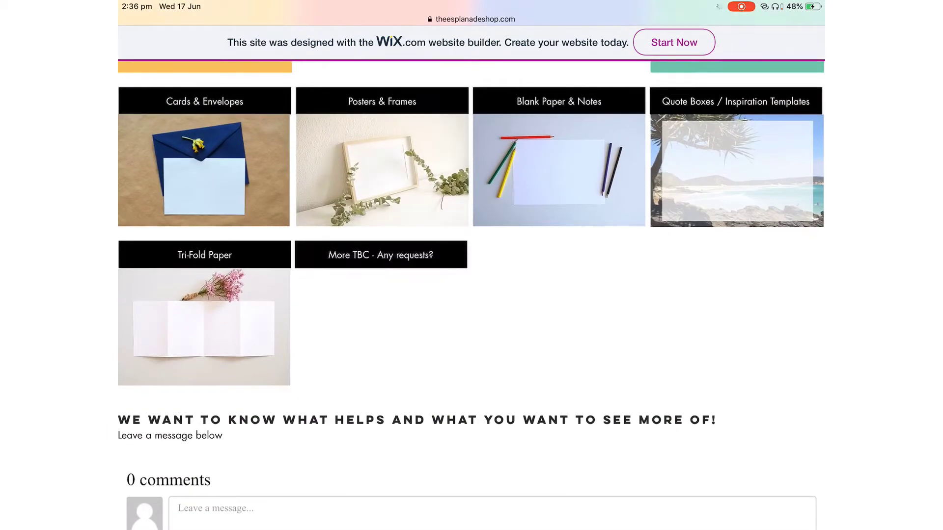
scroll("up", 3)
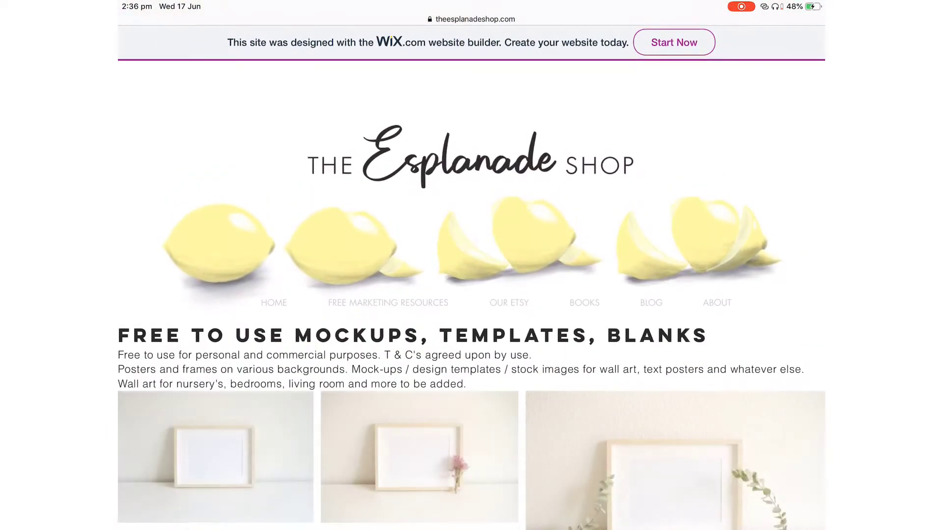
scroll("down", 3)
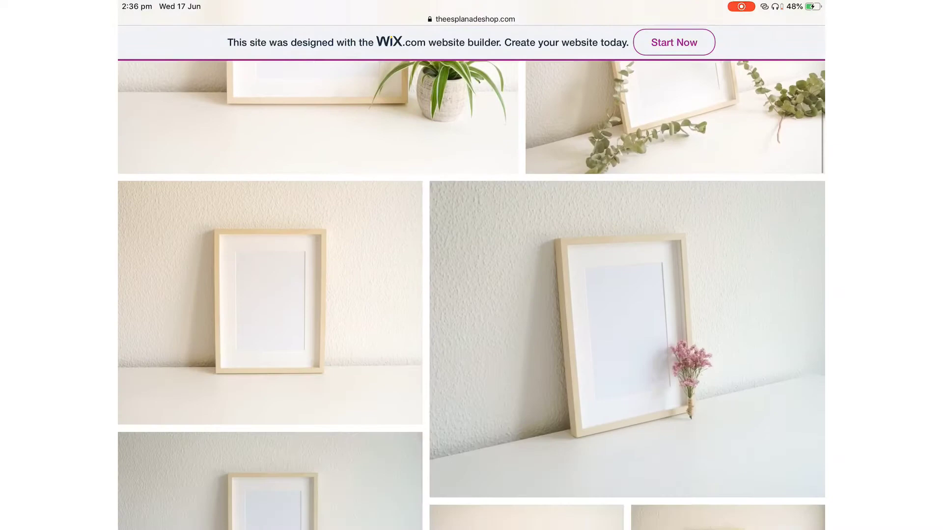
scroll("down", 3)
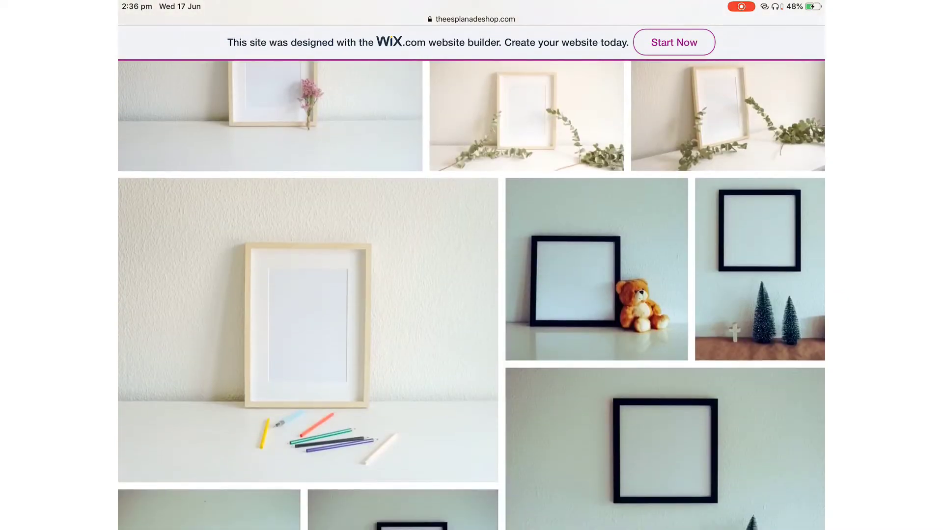
left_click(308, 329)
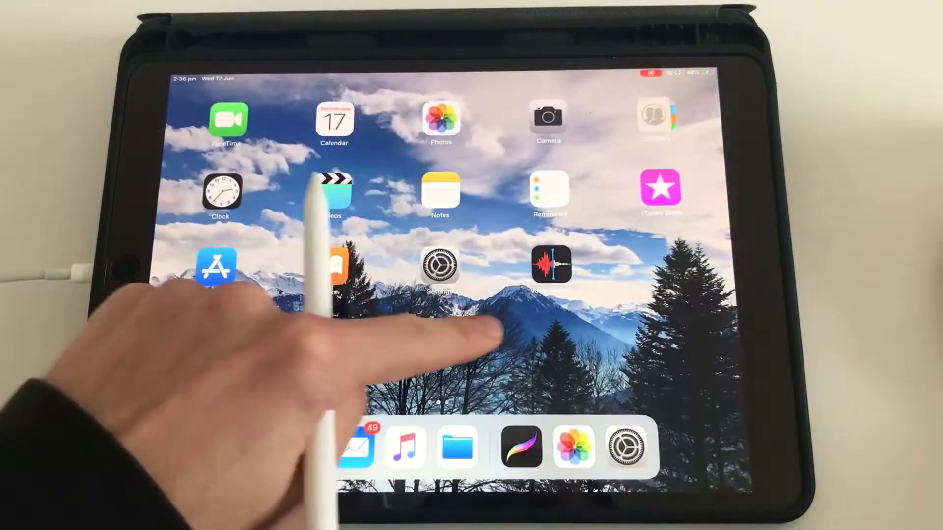
- Launch Procreate and import the wooden frame photo from Photos as a new canvas
left_click(520, 446)
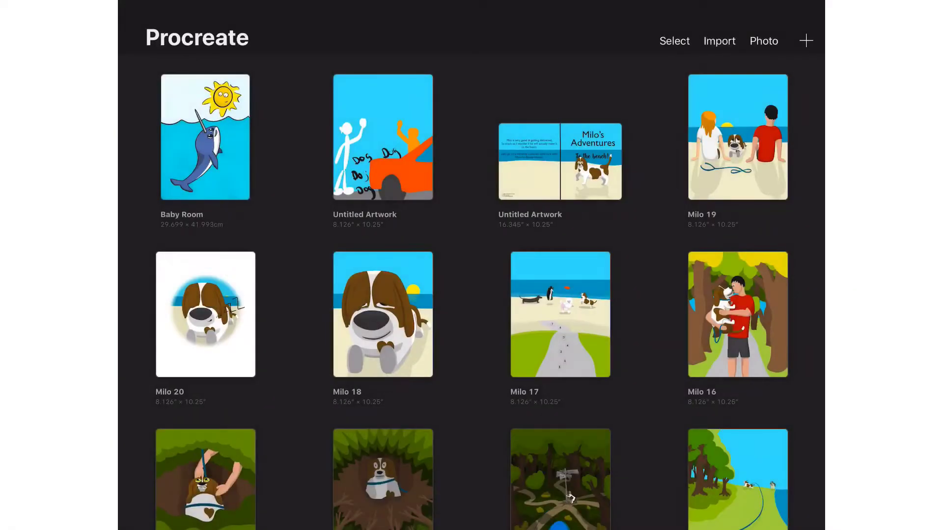
left_click(764, 40)
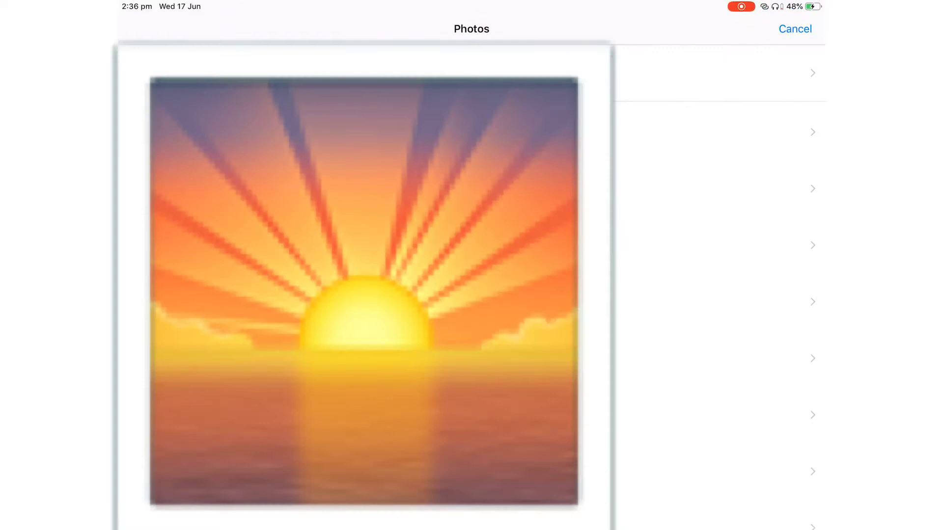
left_click(719, 218)
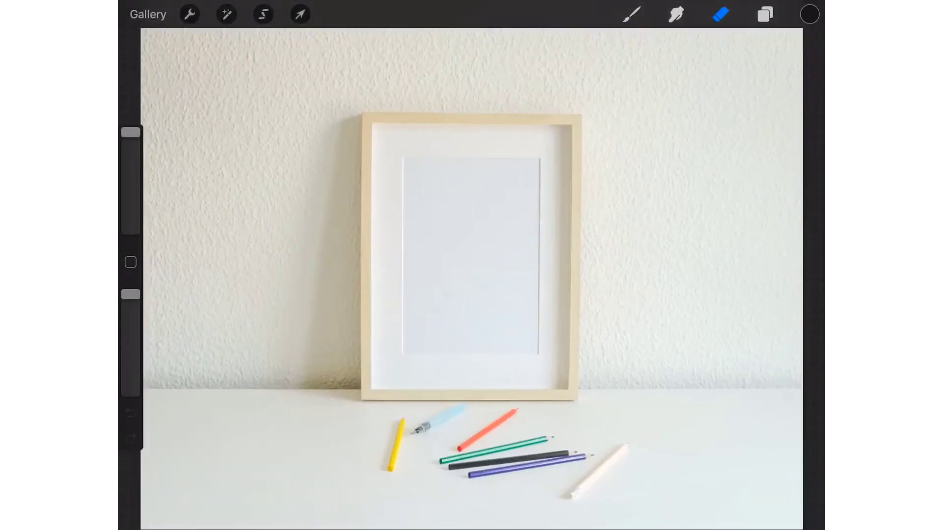
- Hide the lower frame-photo copy and clear the blank paper inside the frame
left_click(765, 14)
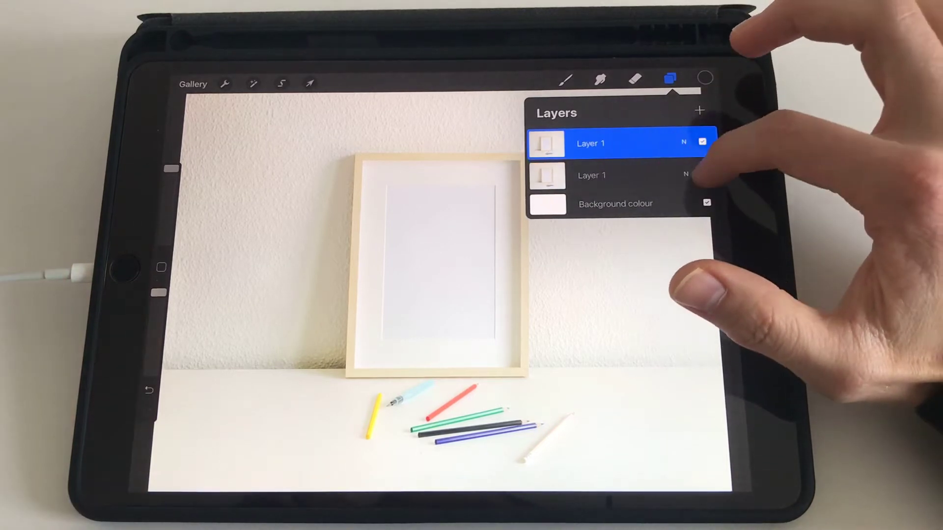
left_click(703, 174)
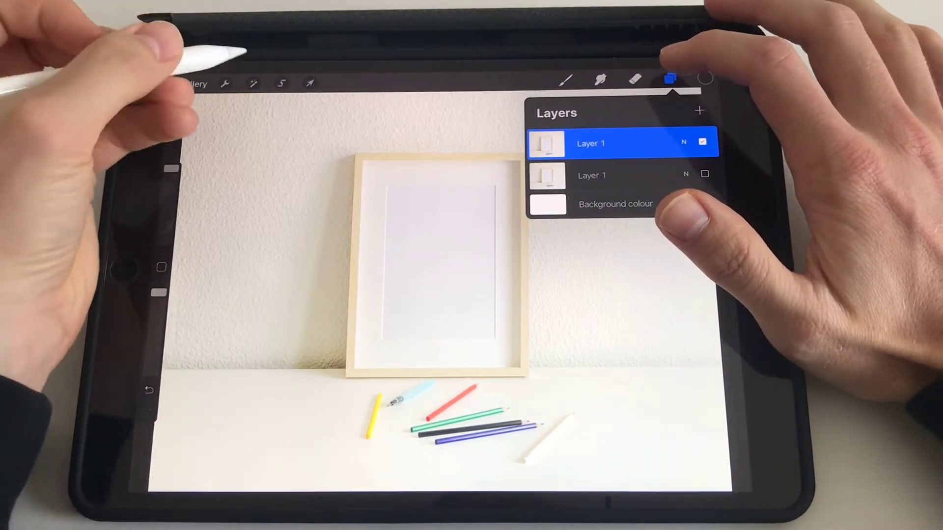
left_click(671, 78)
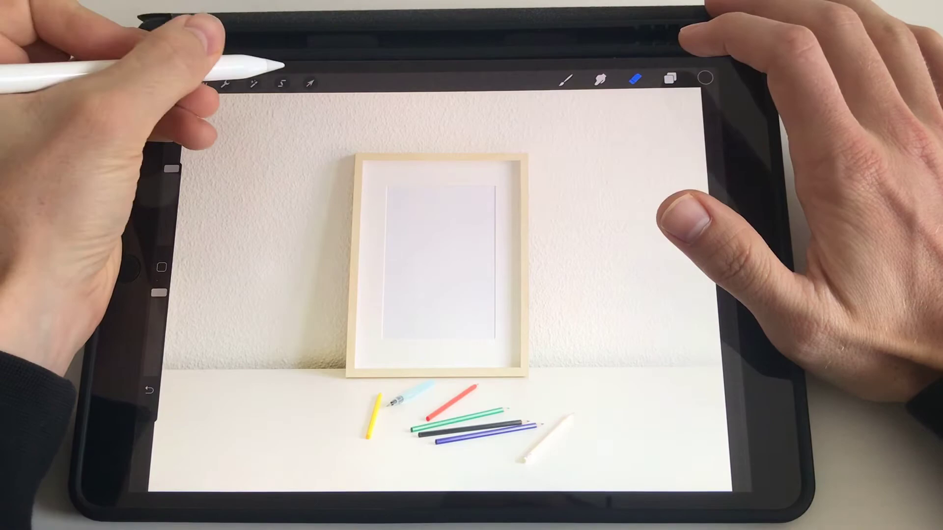
left_click(280, 83)
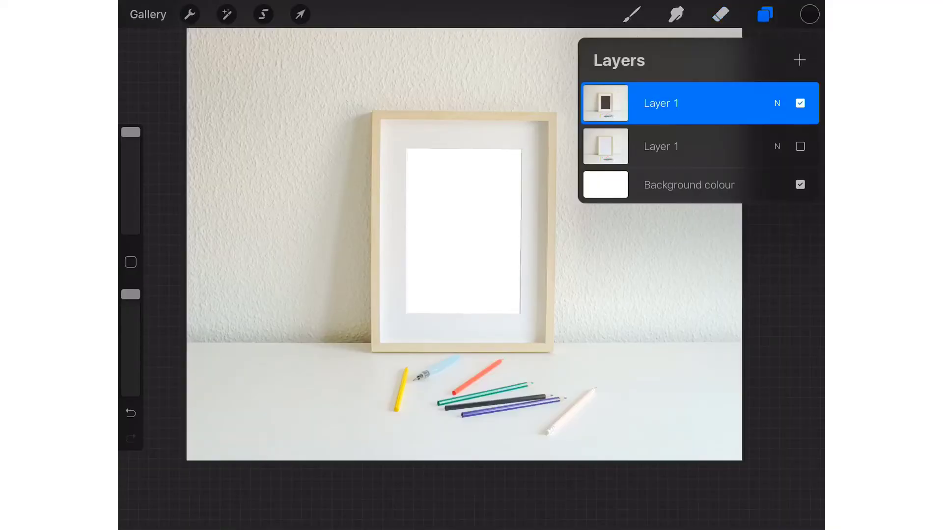
- Hide the background colour to verify the transparent cutout, then select the lower photo layer
left_click(800, 185)
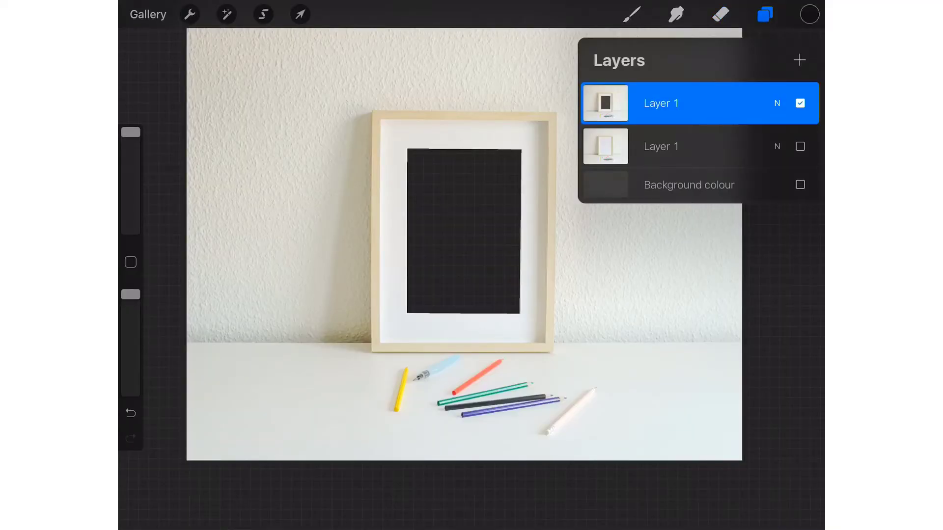
left_click(799, 185)
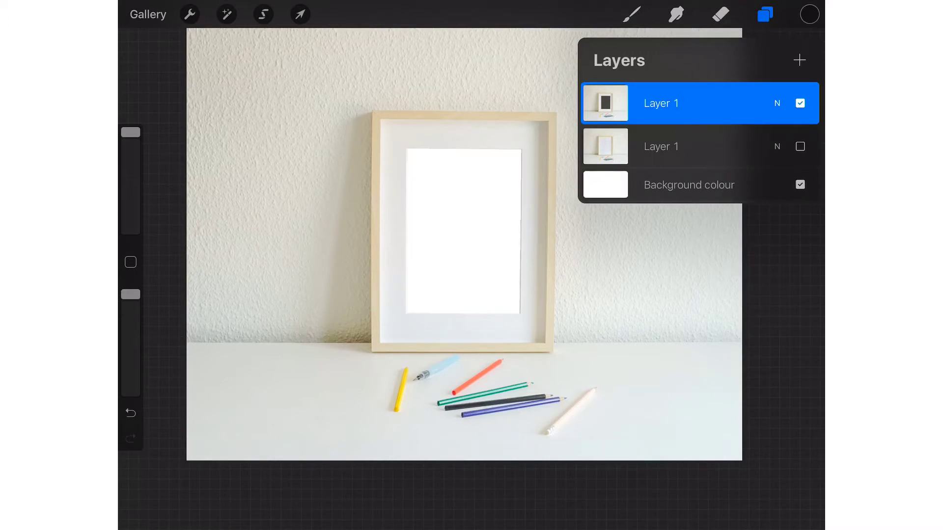
left_click(800, 185)
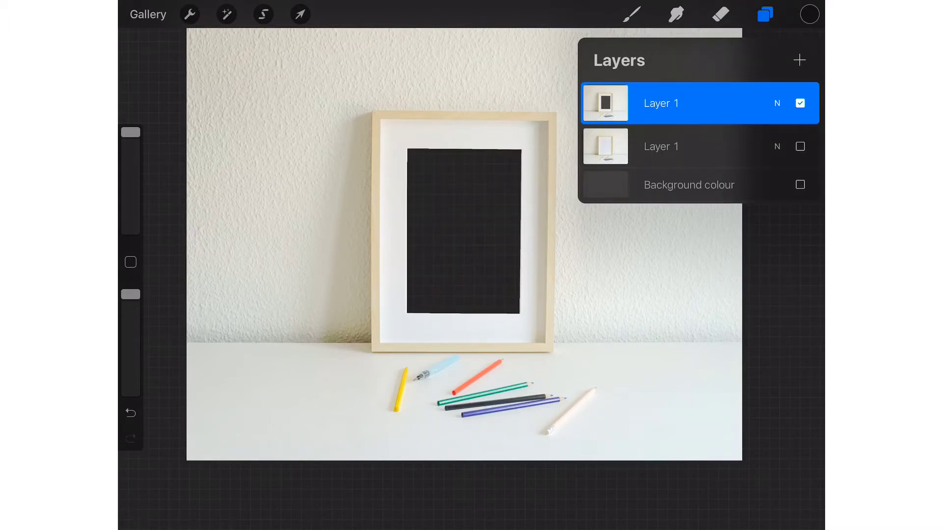
left_click(799, 146)
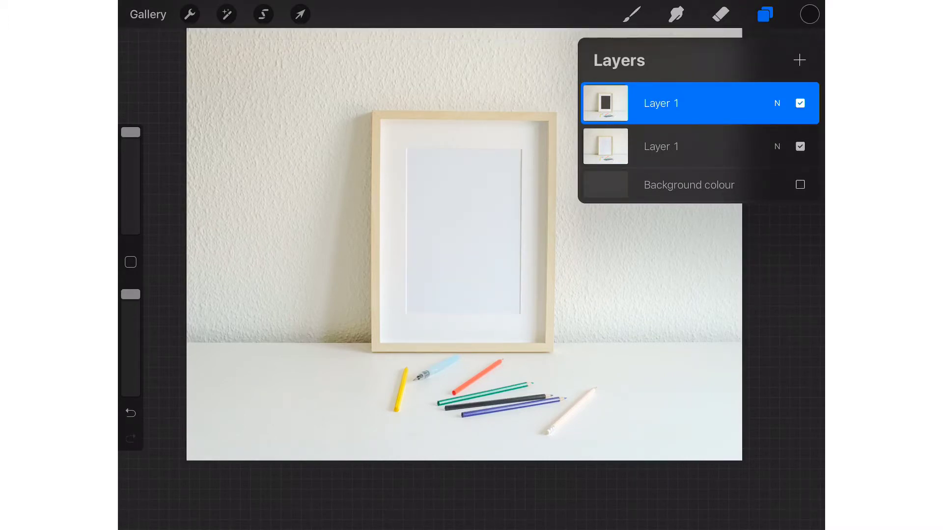
left_click(660, 147)
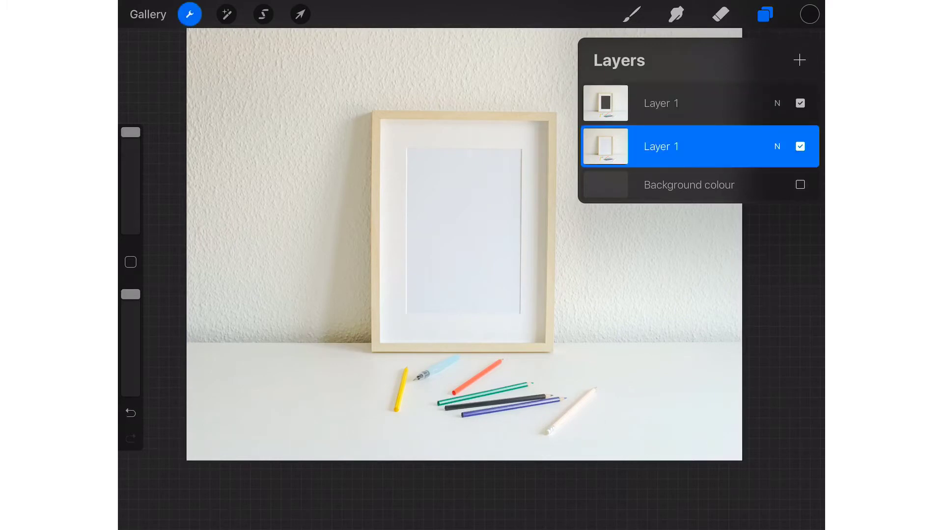
- Insert the narwhal illustration from the Tutorial album as a new layer
left_click(188, 13)
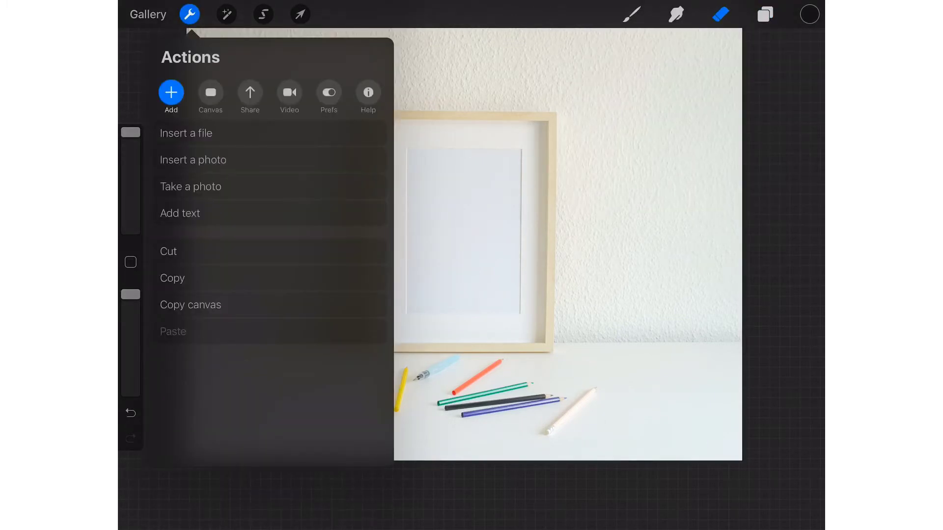
left_click(193, 159)
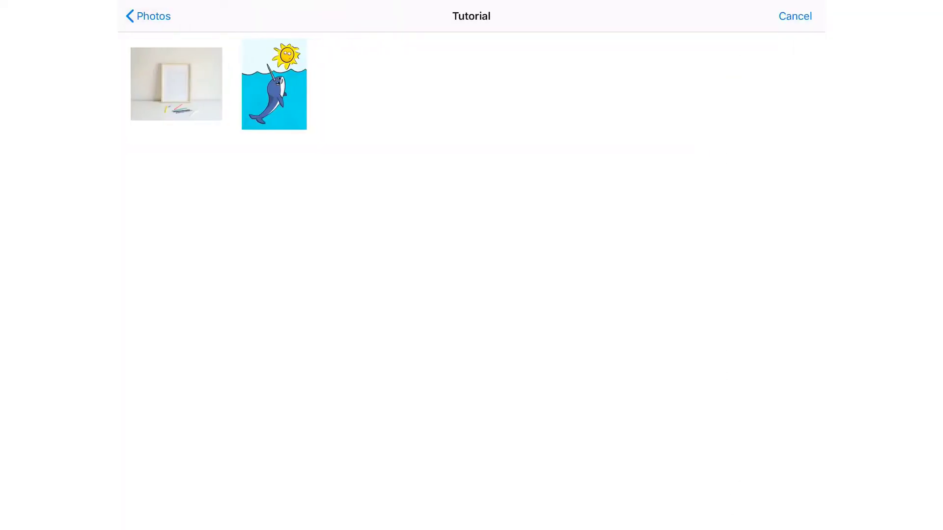
left_click(274, 84)
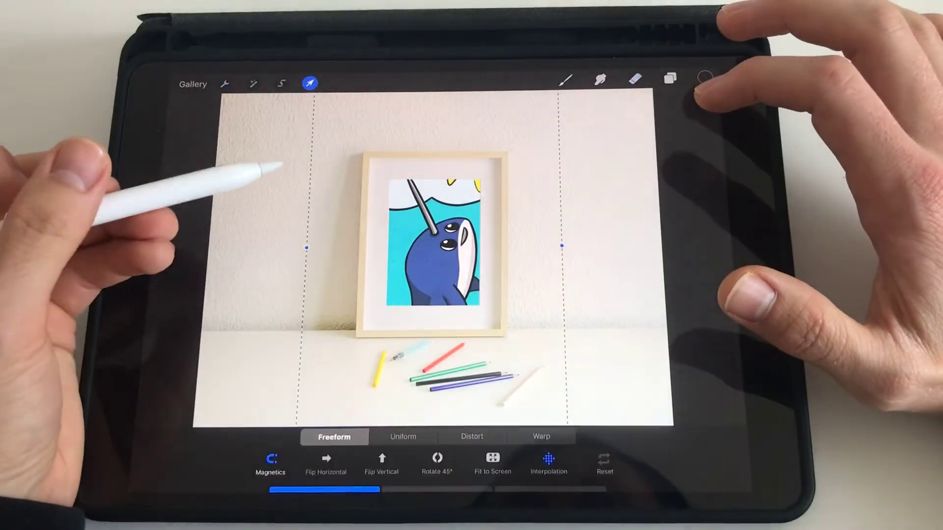
left_click(402, 437)
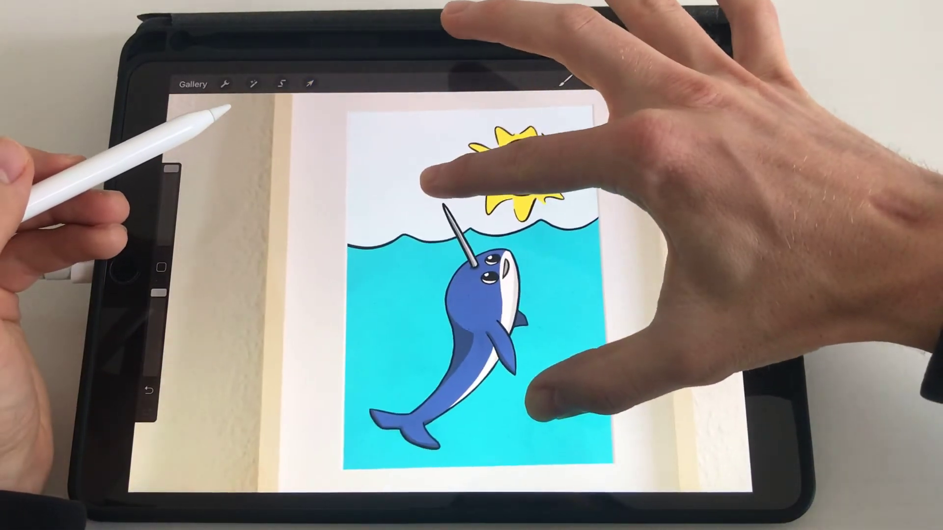
- Select the Inserted Image layer and distort its corners onto the mat opening's corners
left_click(669, 79)
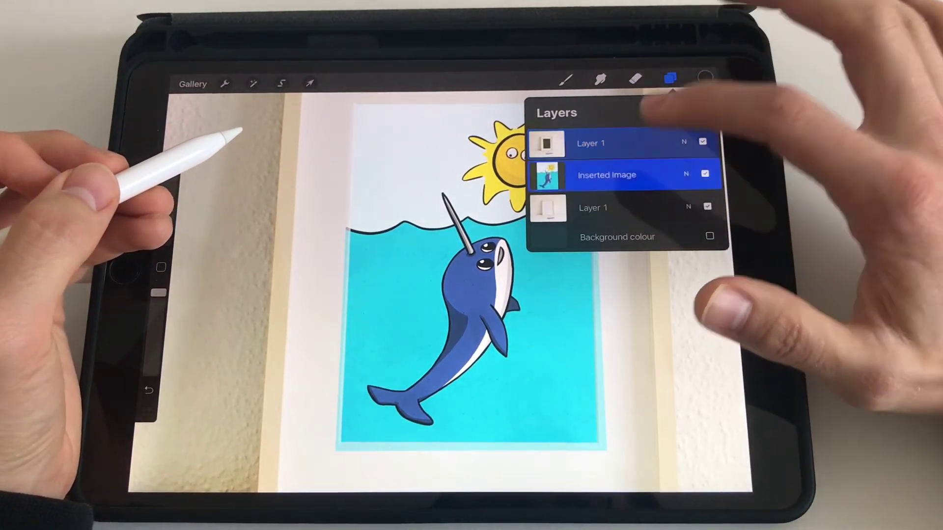
left_click(669, 78)
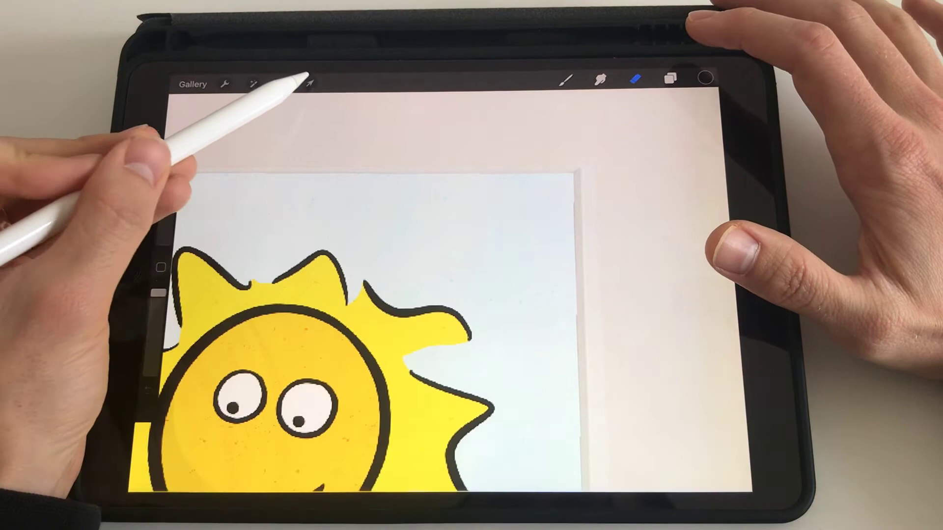
left_click(309, 83)
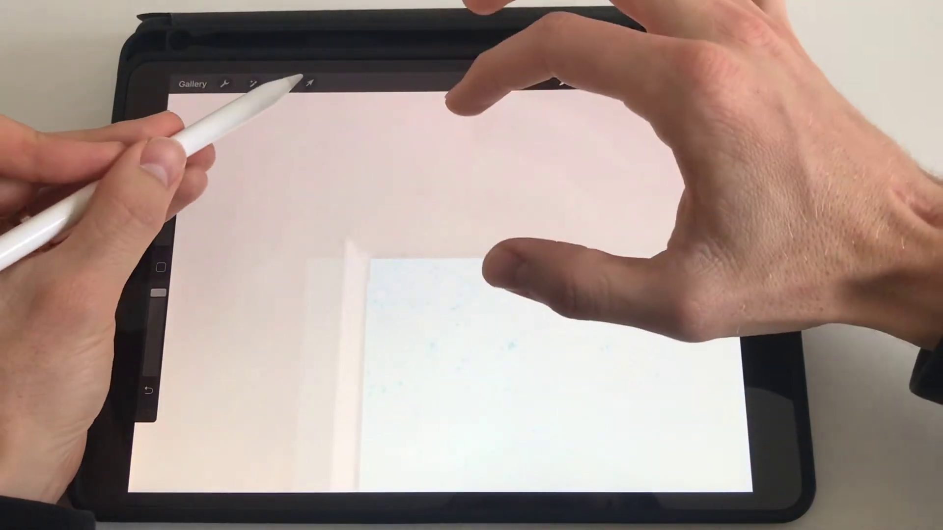
left_click(310, 83)
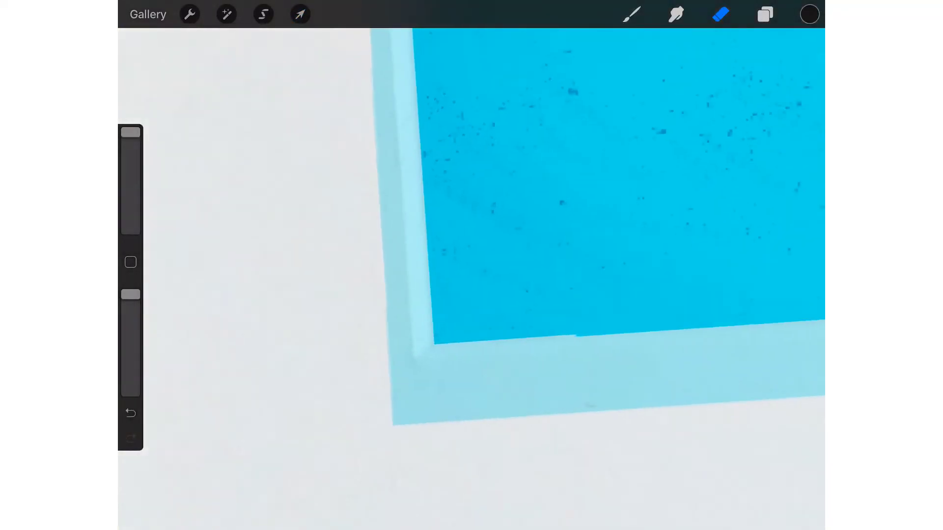
left_click(300, 14)
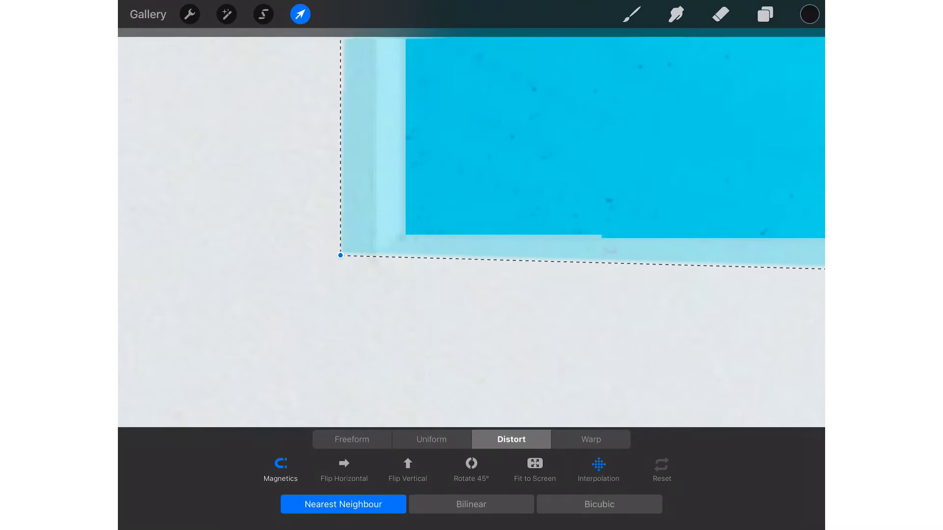
left_click_drag(340, 255, 374, 257)
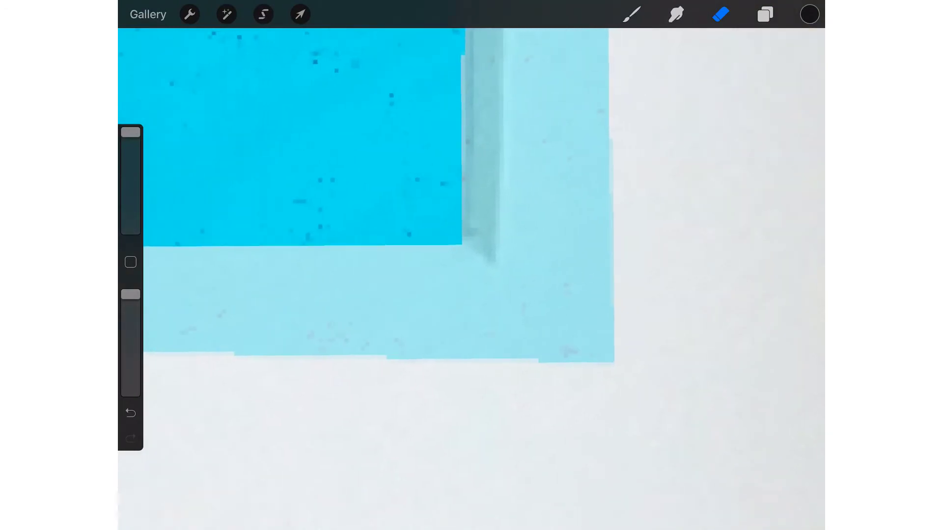
left_click(300, 14)
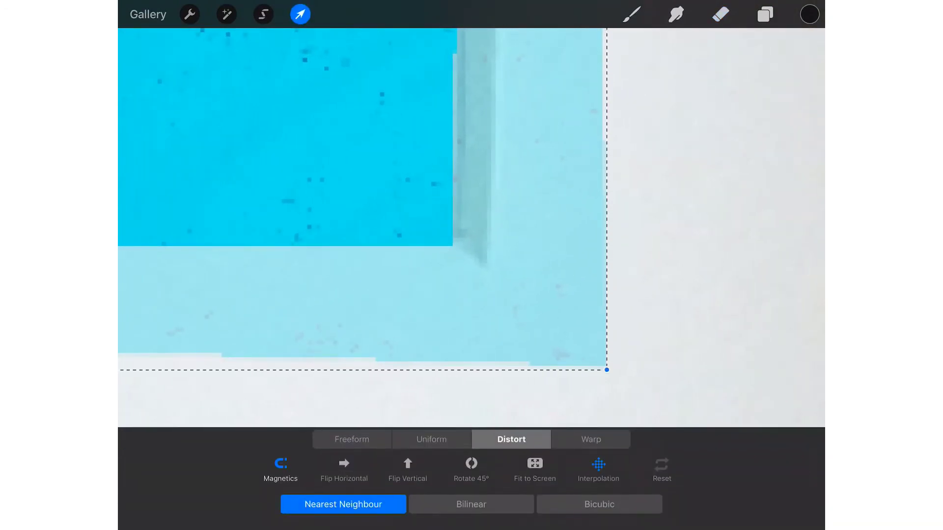
left_click_drag(606, 370, 495, 280)
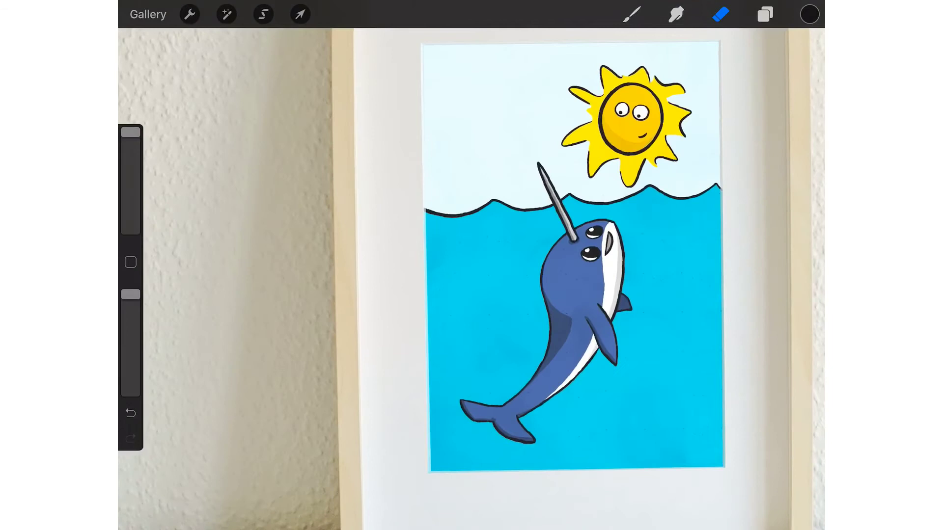
- Set the narwhal layer to Multiply, try Linear Burn, duplicate it and adjust opacity
left_click(764, 14)
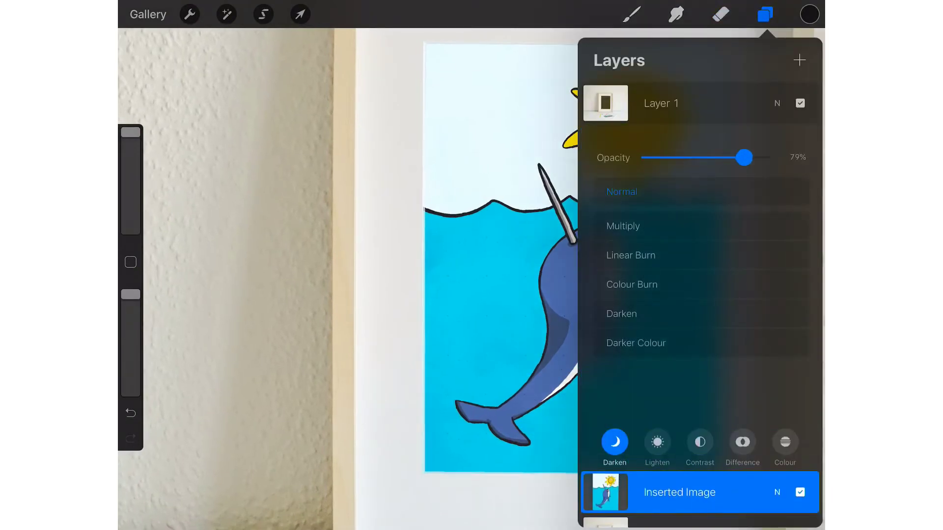
left_click(763, 14)
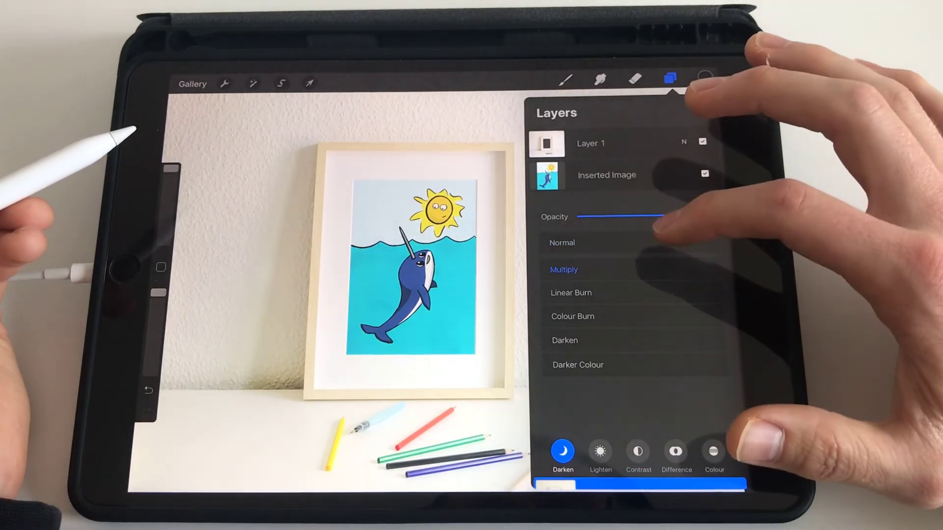
left_click(570, 293)
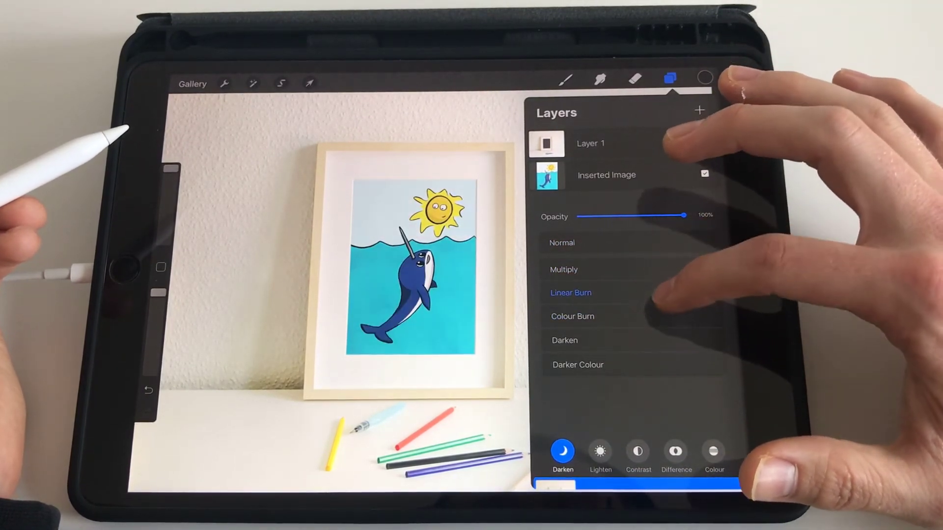
left_click(563, 269)
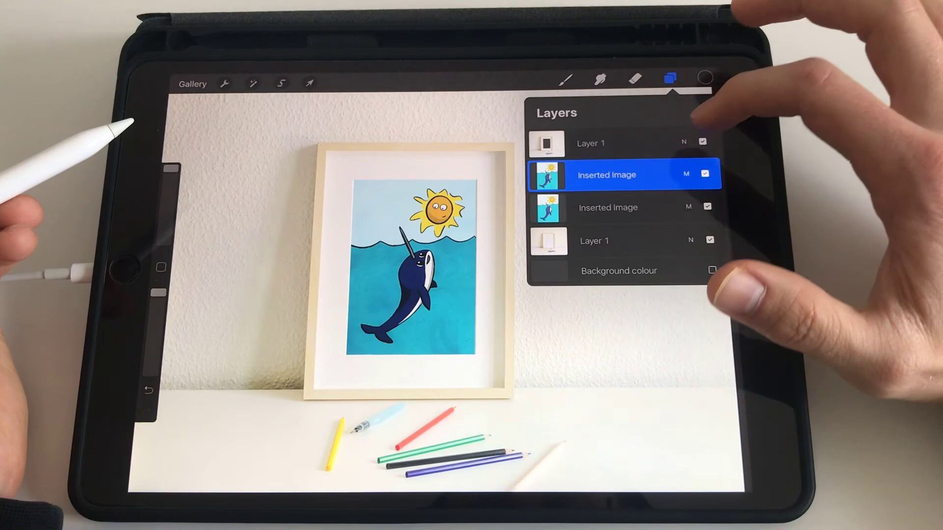
left_click(606, 174)
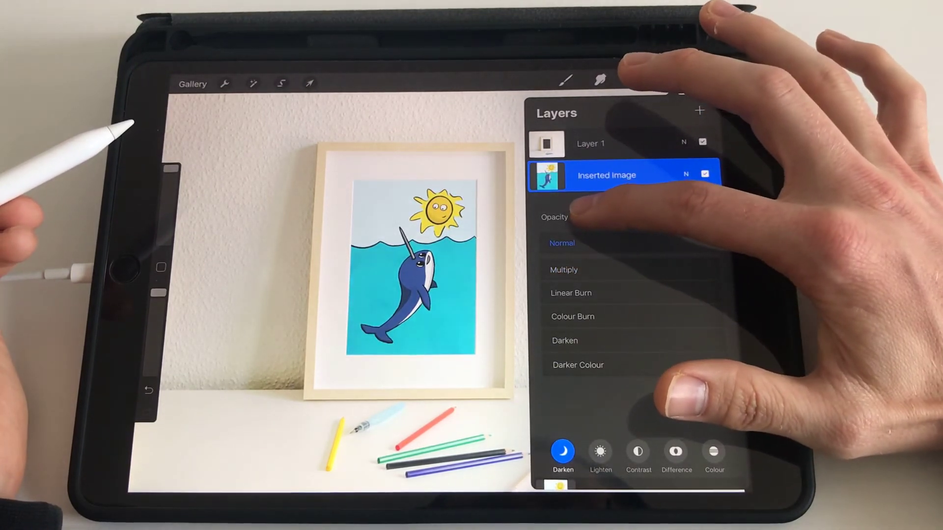
left_click_drag(686, 217, 593, 217)
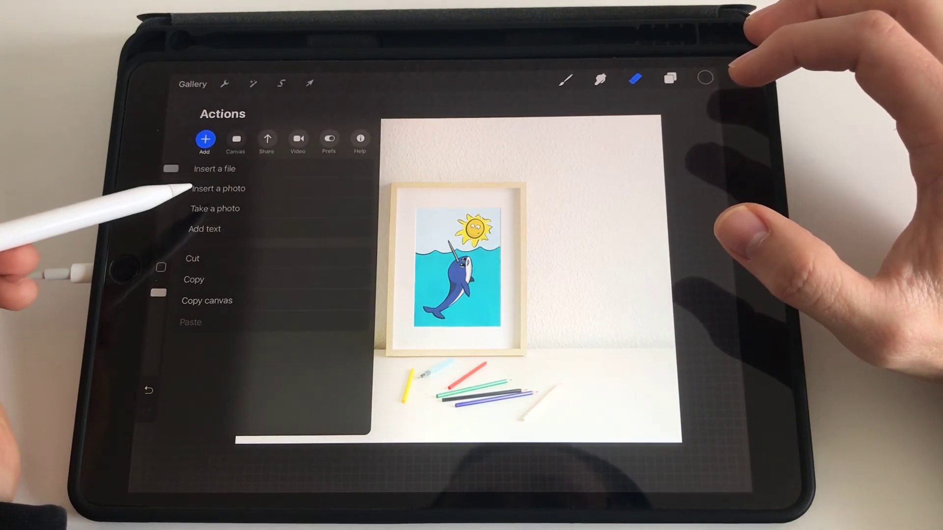
- Export the finished mockup as a JPEG image to the share sheet
left_click(266, 142)
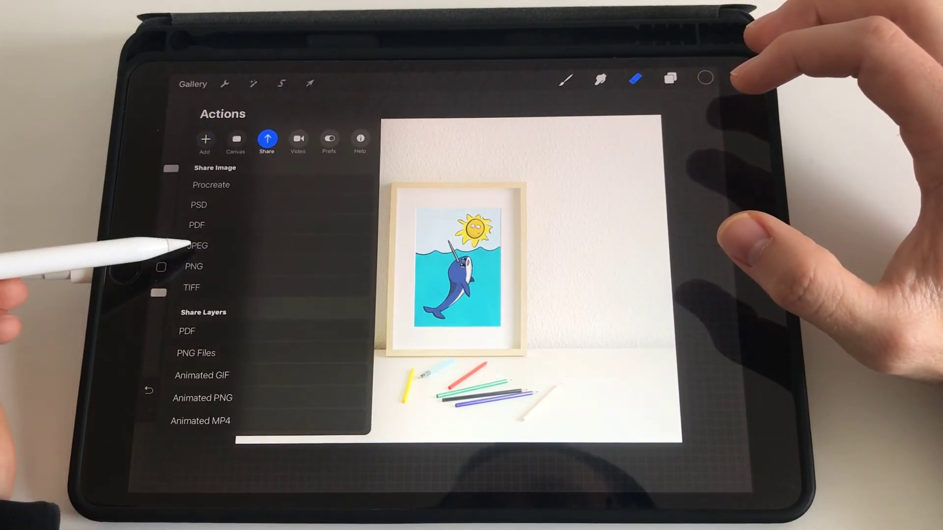
left_click(196, 246)
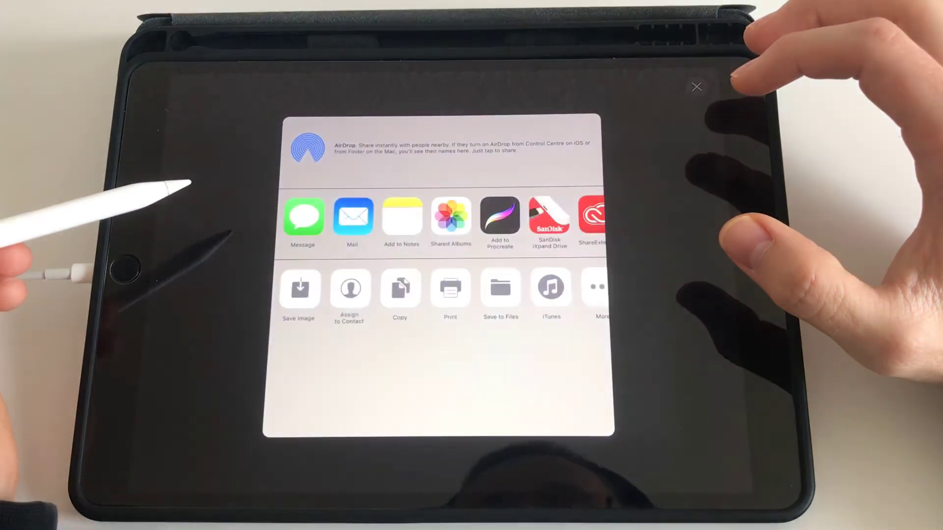